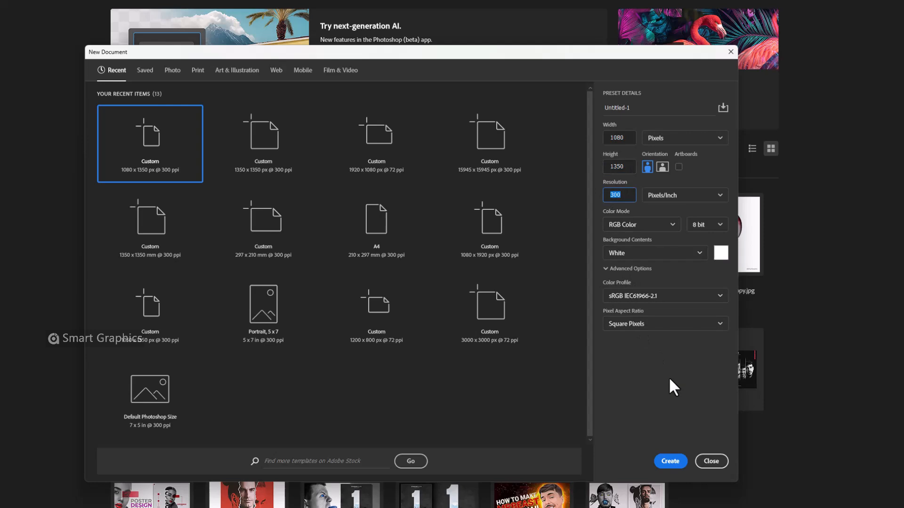
- Create the blank white 1080 × 1350 px, 300 ppi document
{"action": "left_click", "coordinate": [669, 462]}
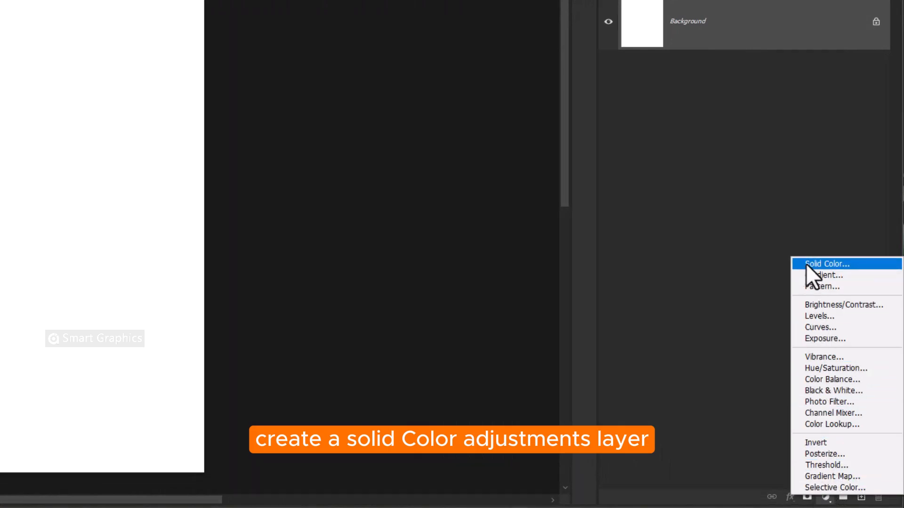
- Add a Solid Color fill layer filled with white
{"action": "left_click", "coordinate": [825, 264]}
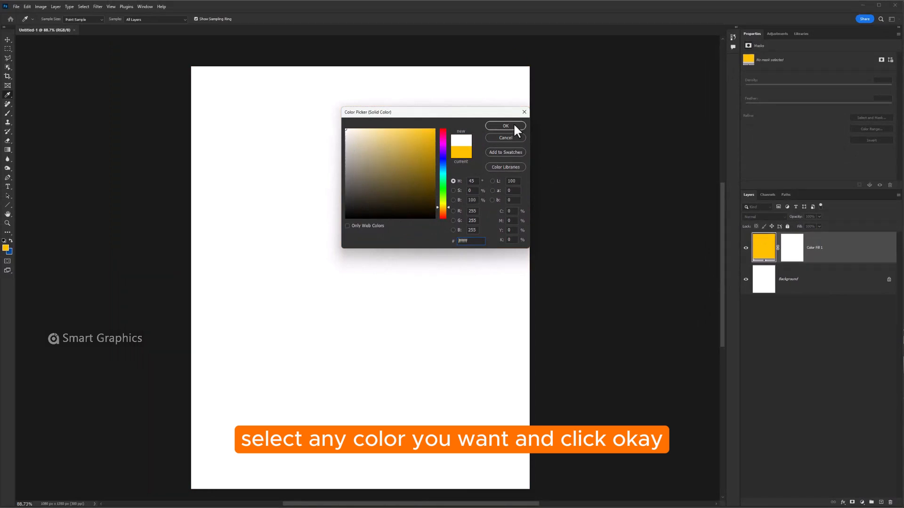
{"action": "left_click", "coordinate": [505, 126]}
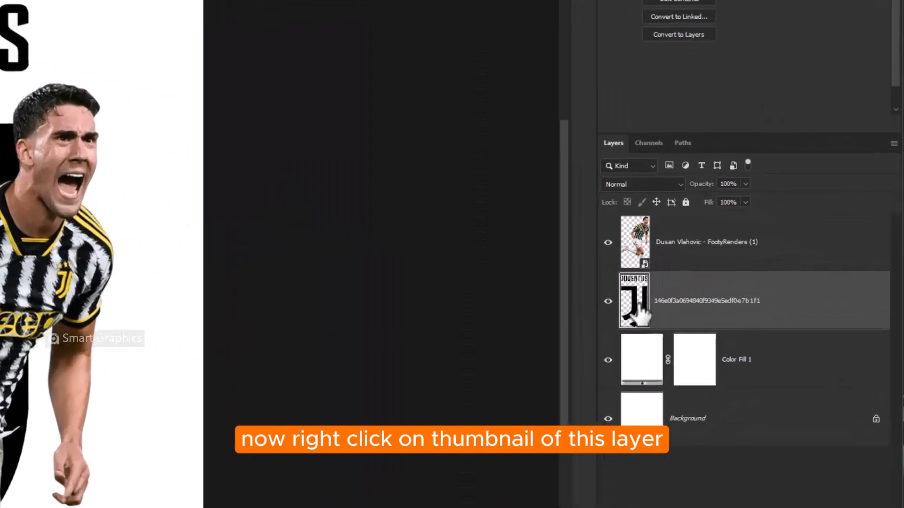
- Load the J logo's pixels as a selection and apply it as the player layer's mask
{"action": "right_click", "coordinate": [634, 301]}
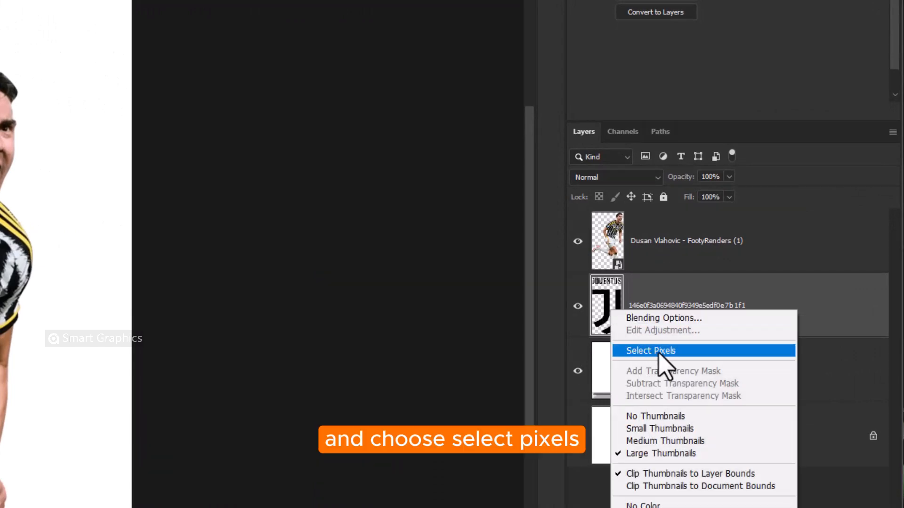
{"action": "left_click", "coordinate": [650, 350]}
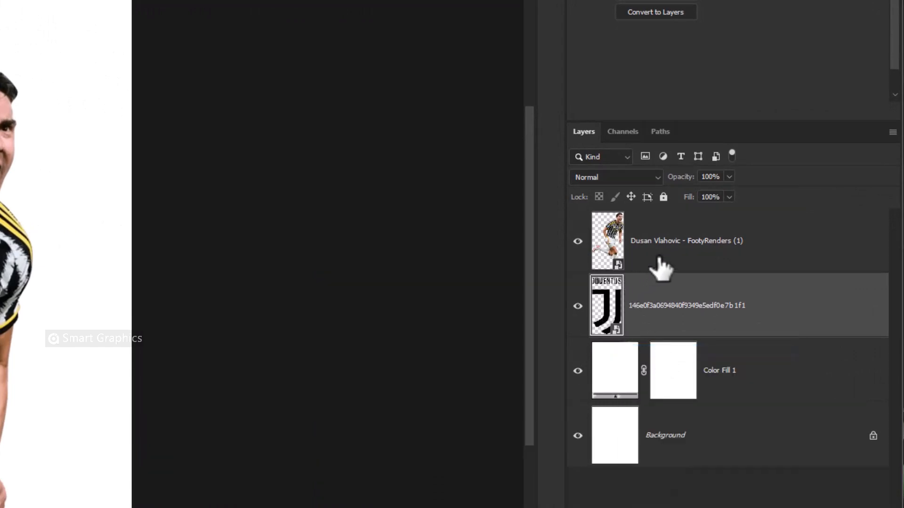
{"action": "left_click", "coordinate": [685, 241]}
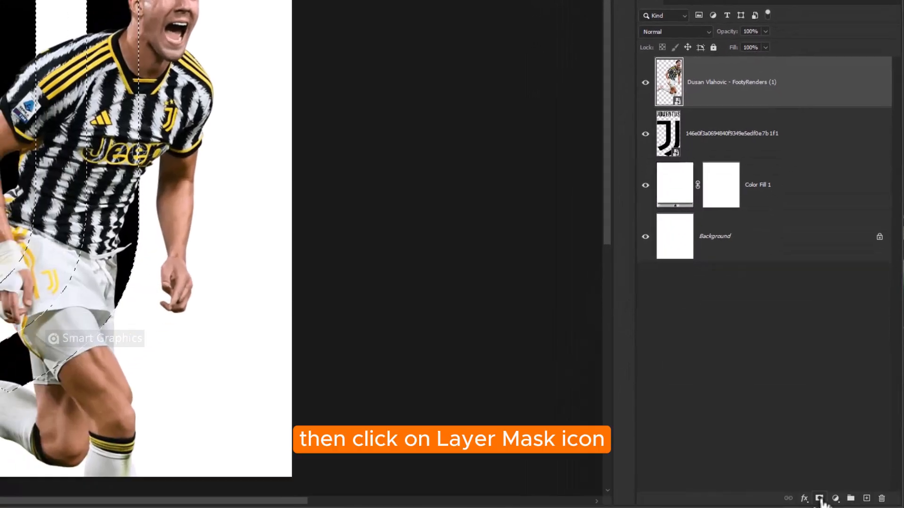
{"action": "left_click", "coordinate": [818, 498]}
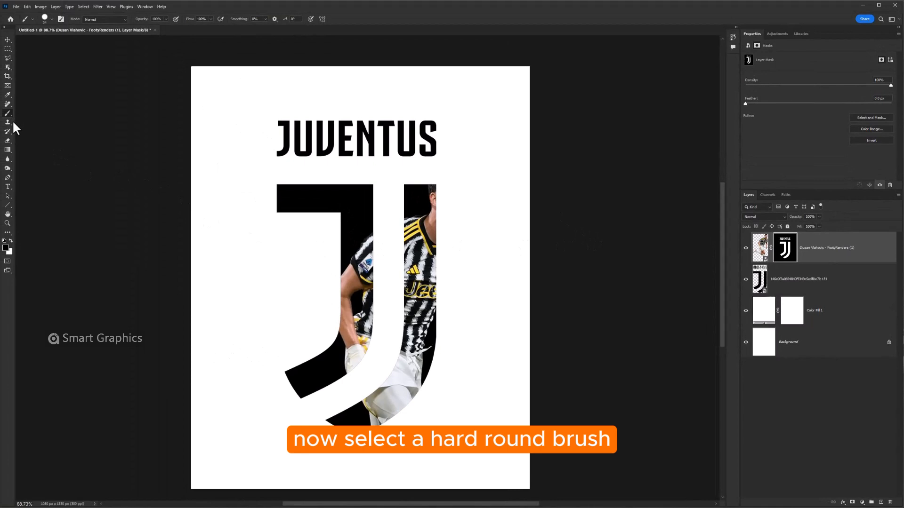
{"action": "mouse_move", "coordinate": [242, 260]}
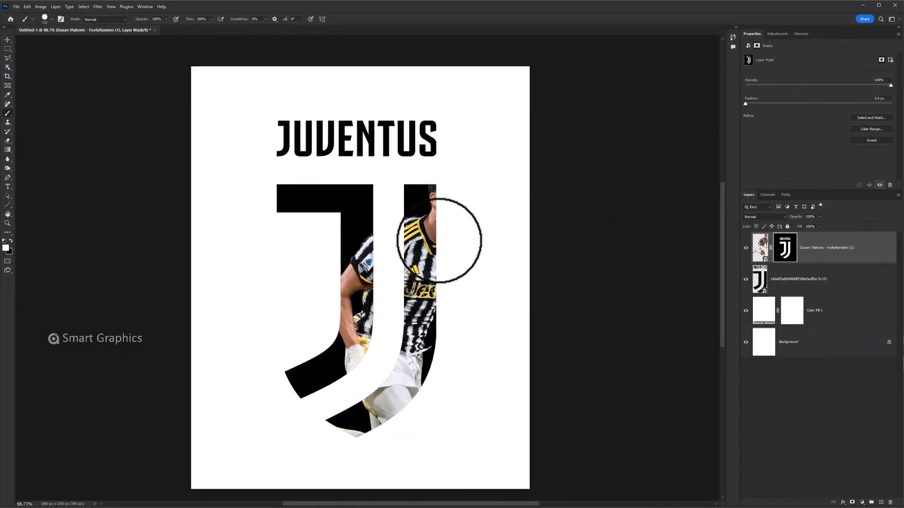
- Paint white on the player's mask to reveal the head and arm beyond the logo
{"action": "left_click_drag", "start_coordinate": [438, 239], "coordinate": [473, 193]}
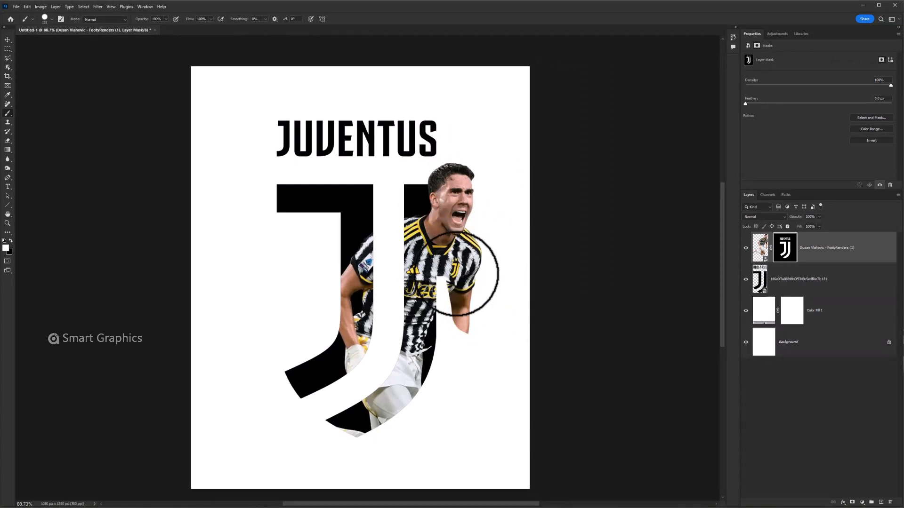
{"action": "left_click_drag", "start_coordinate": [467, 271], "coordinate": [456, 346]}
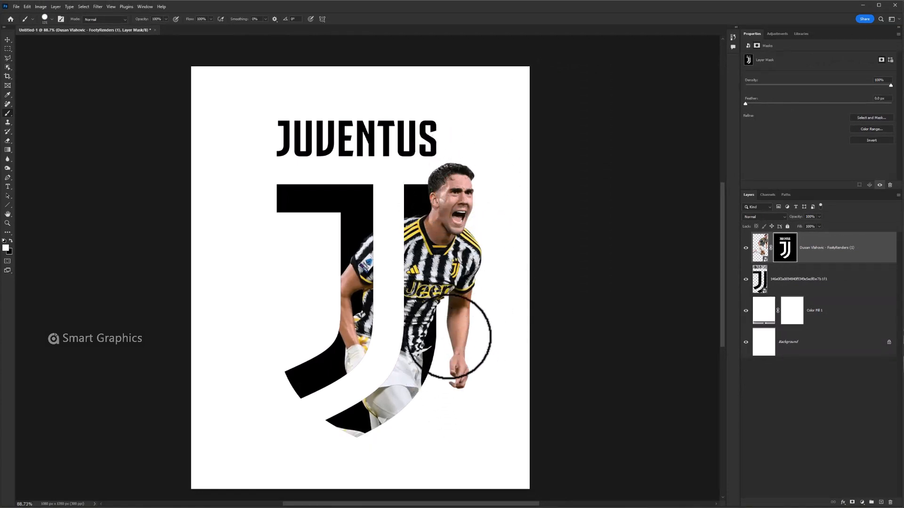